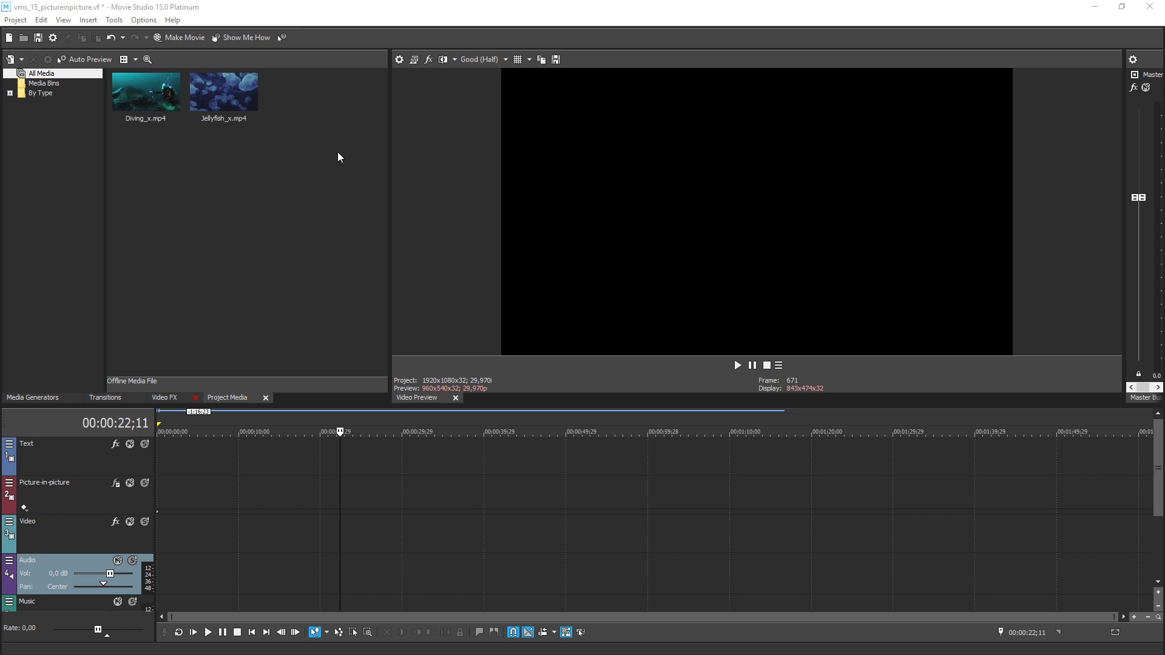
mouse_move(84, 492)
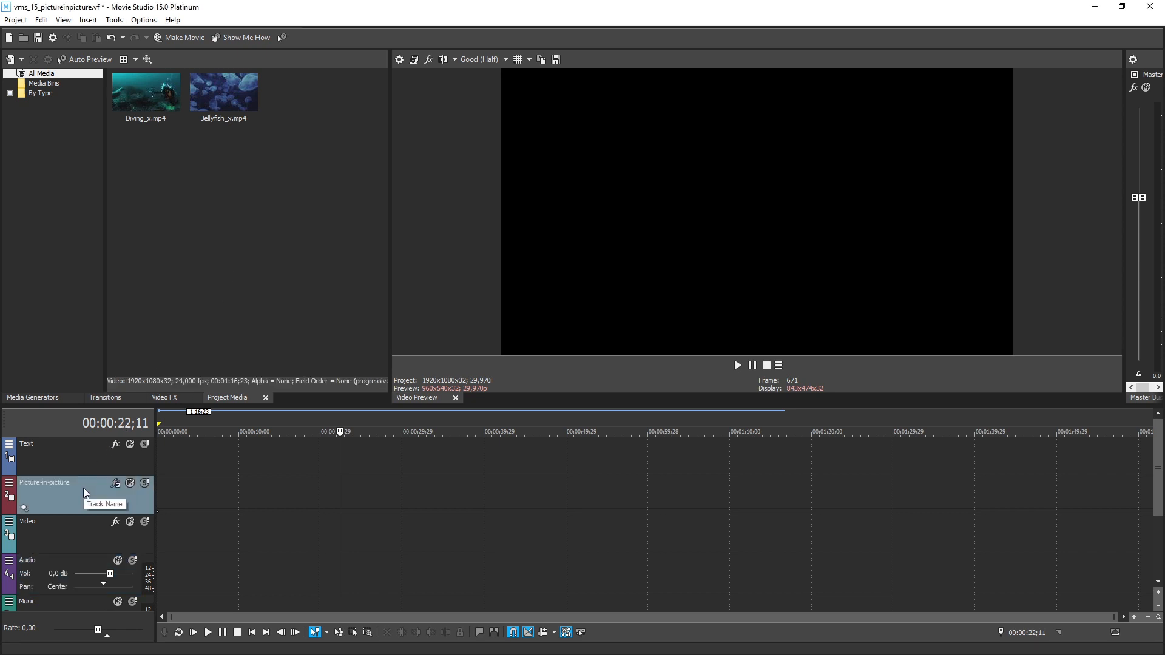
mouse_move(85, 493)
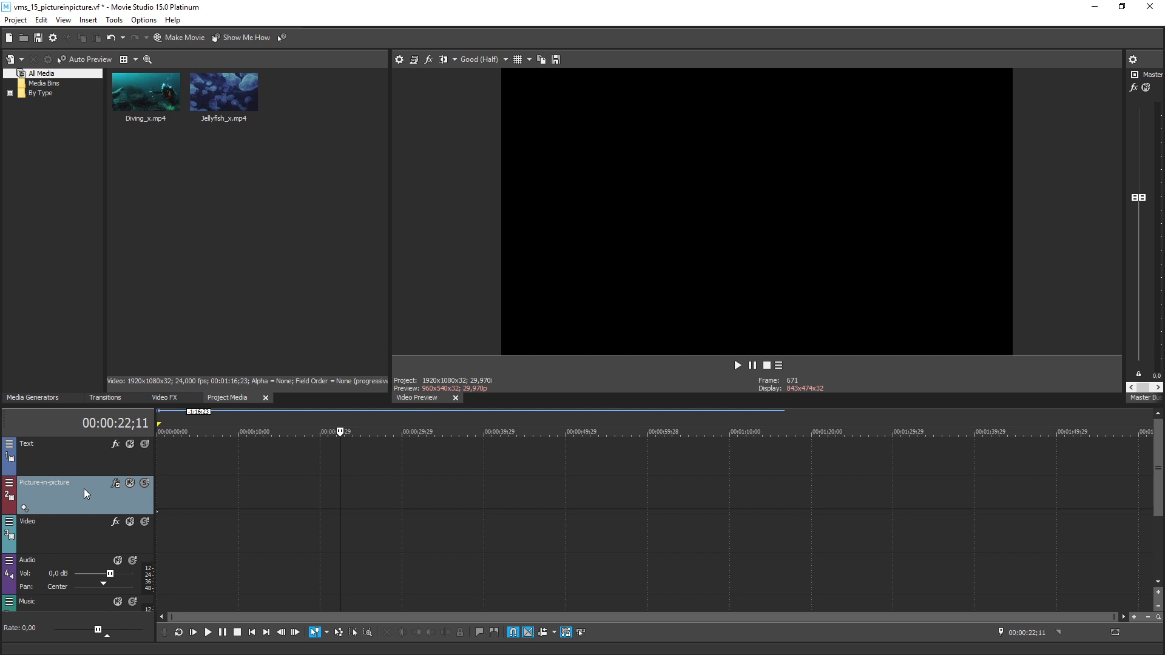
mouse_move(86, 490)
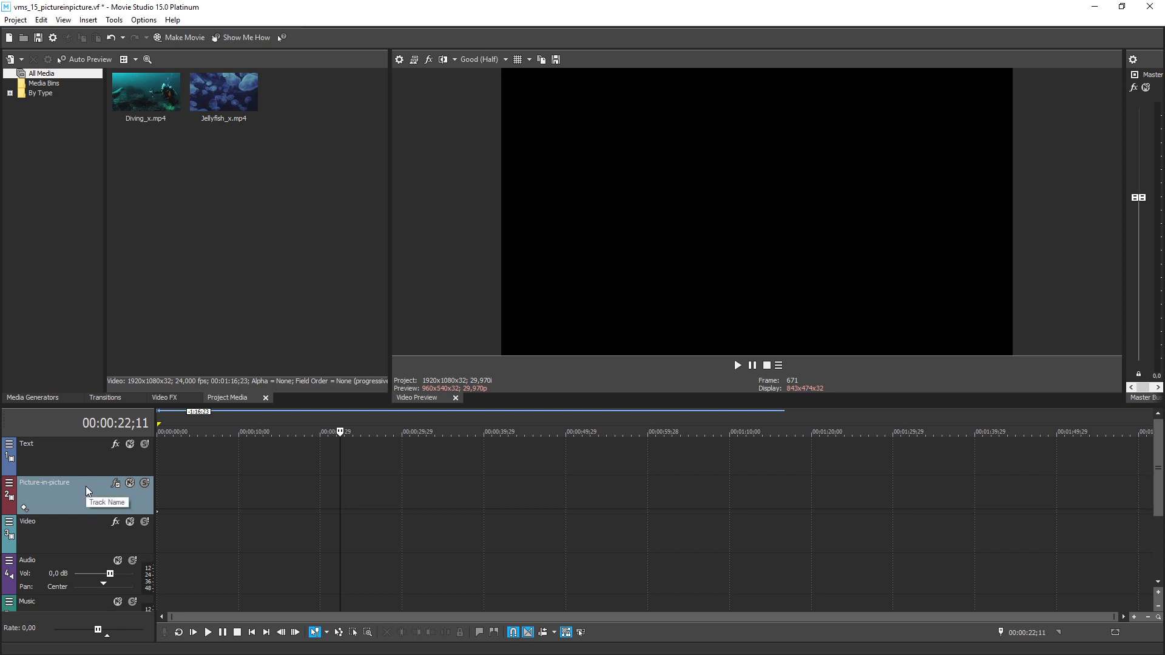
mouse_move(87, 490)
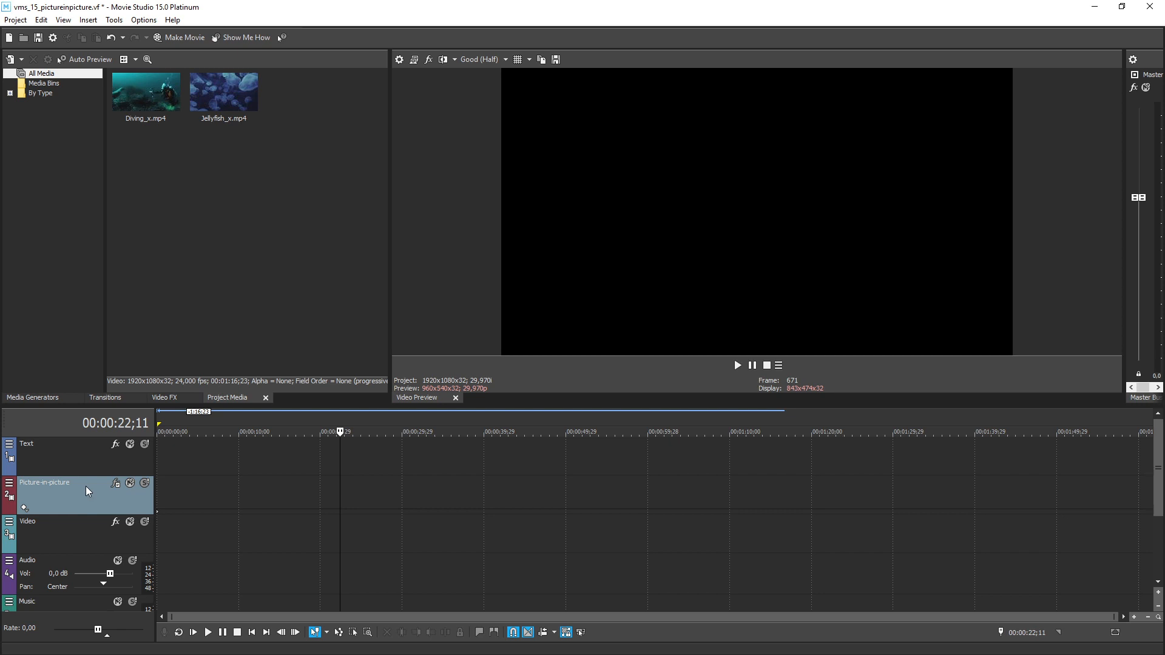
mouse_move(105, 420)
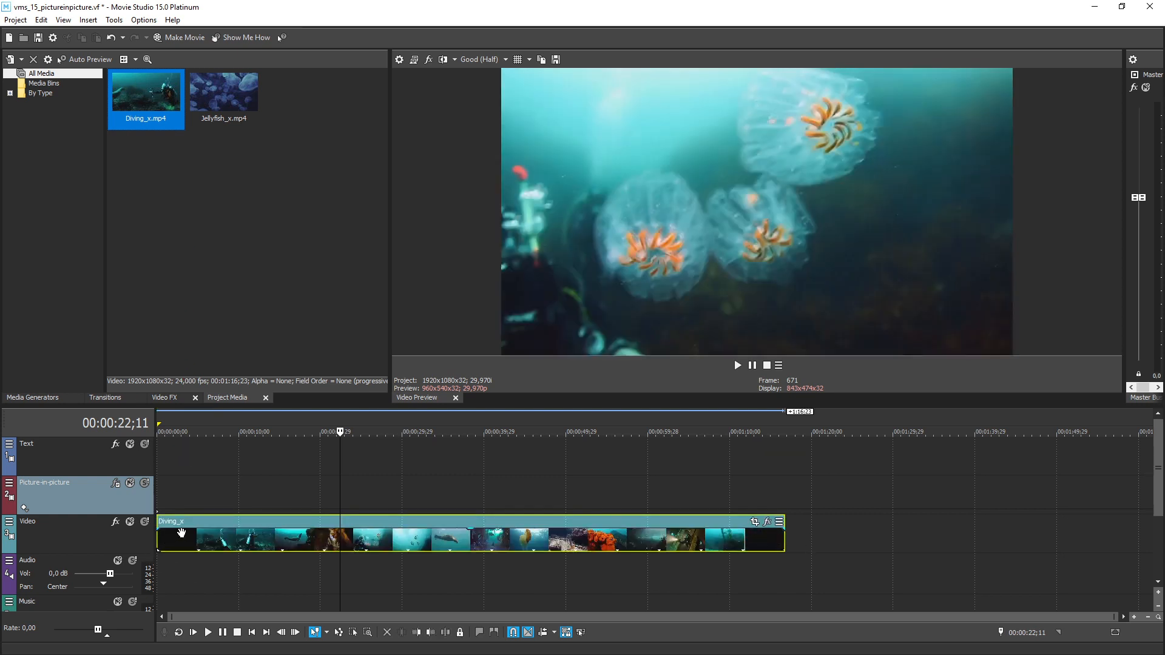
Step: Put Diving_x.mp4 on the Video track and Jellyfish_x.mp4 on the Picture-in-picture track
left_click(224, 92)
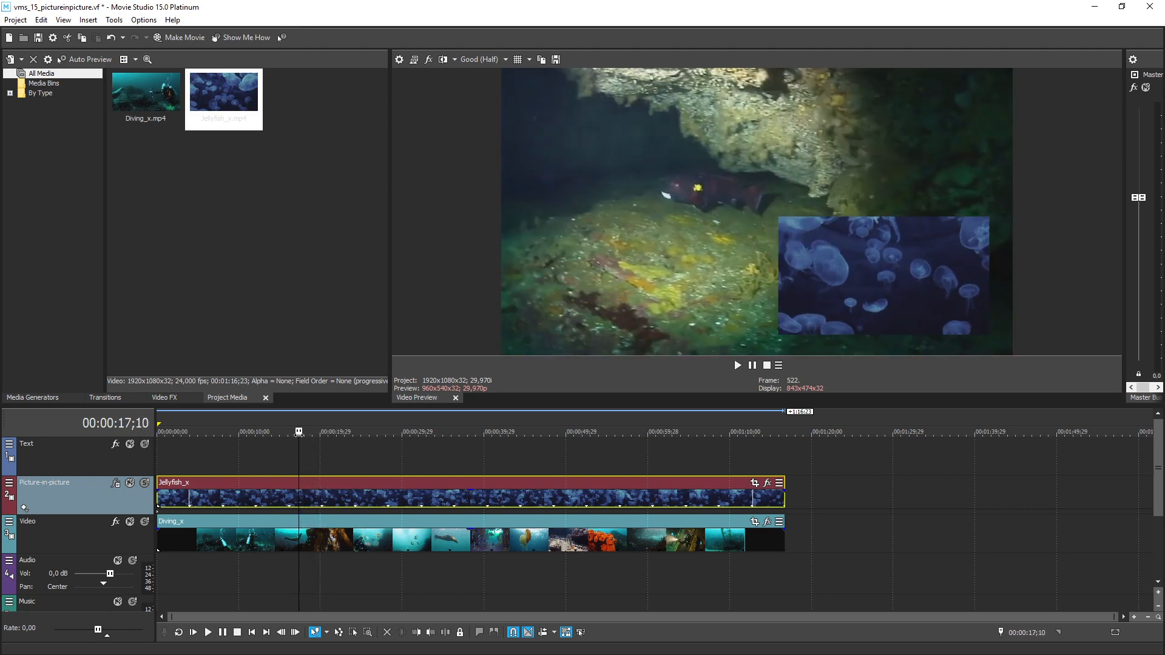
left_click(275, 431)
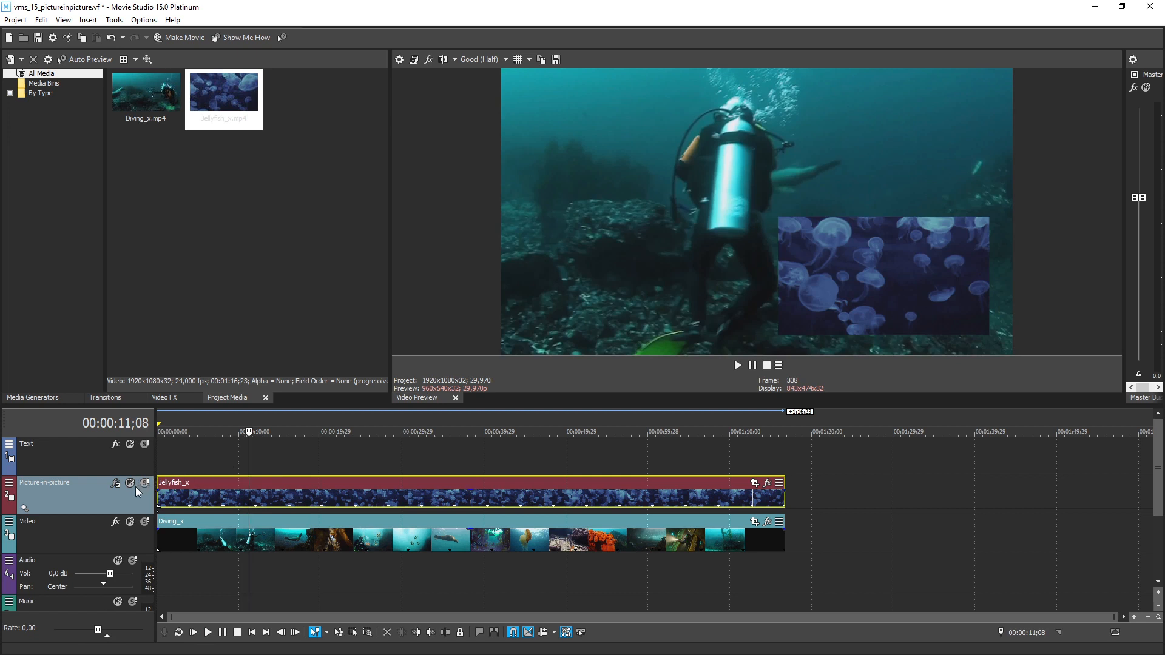
mouse_move(114, 488)
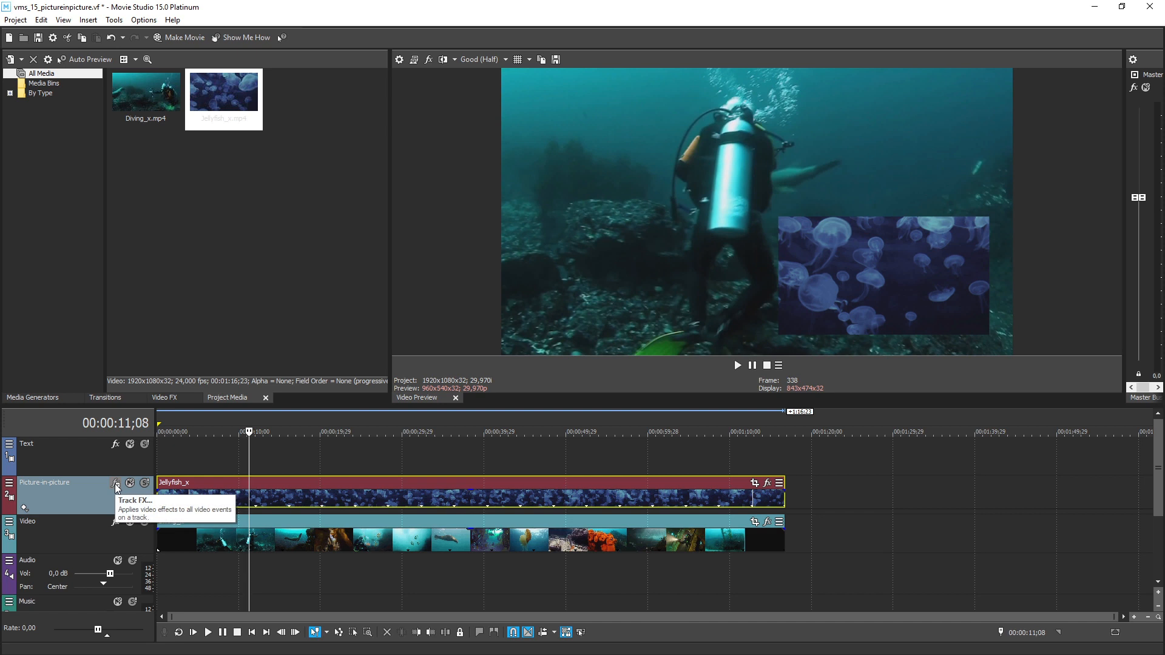
Step: Apply the 'Upper Left, Scaled, No Angle, Opaque' preset to the Picture-in-picture Track FX
left_click(115, 483)
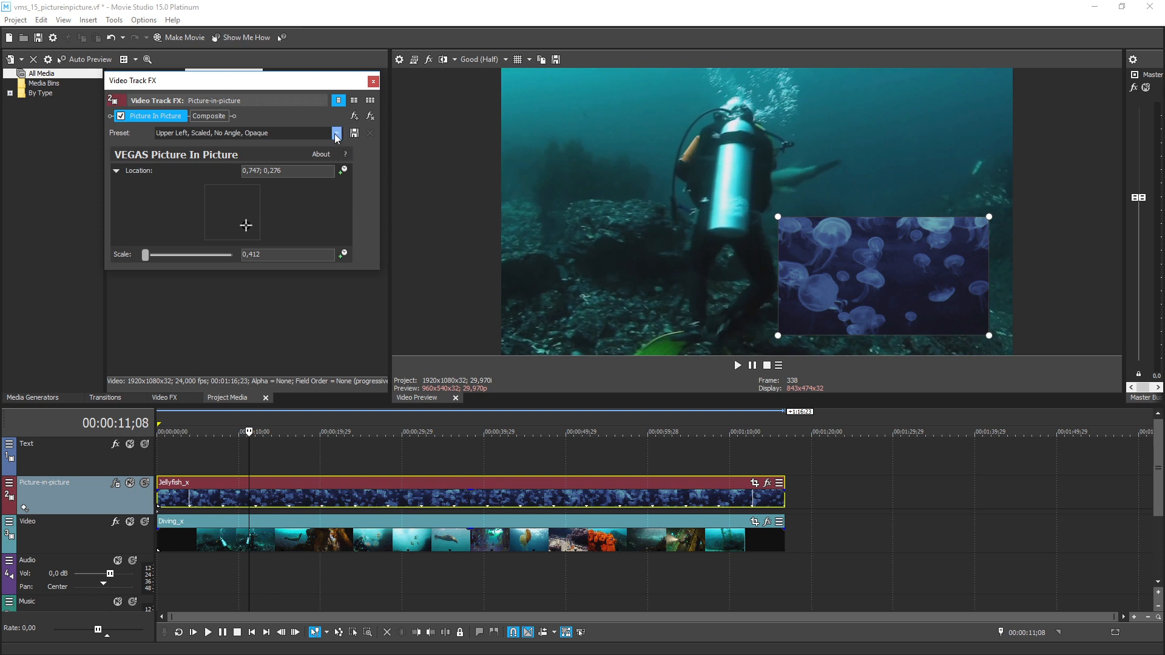
left_click(336, 133)
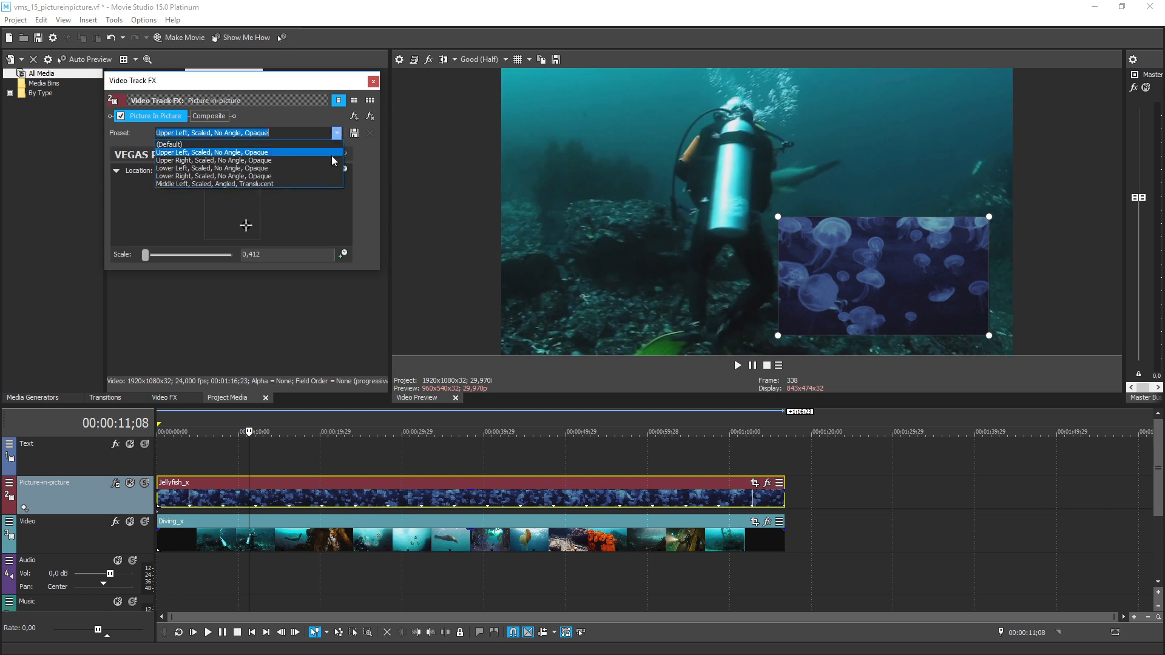
mouse_move(245, 183)
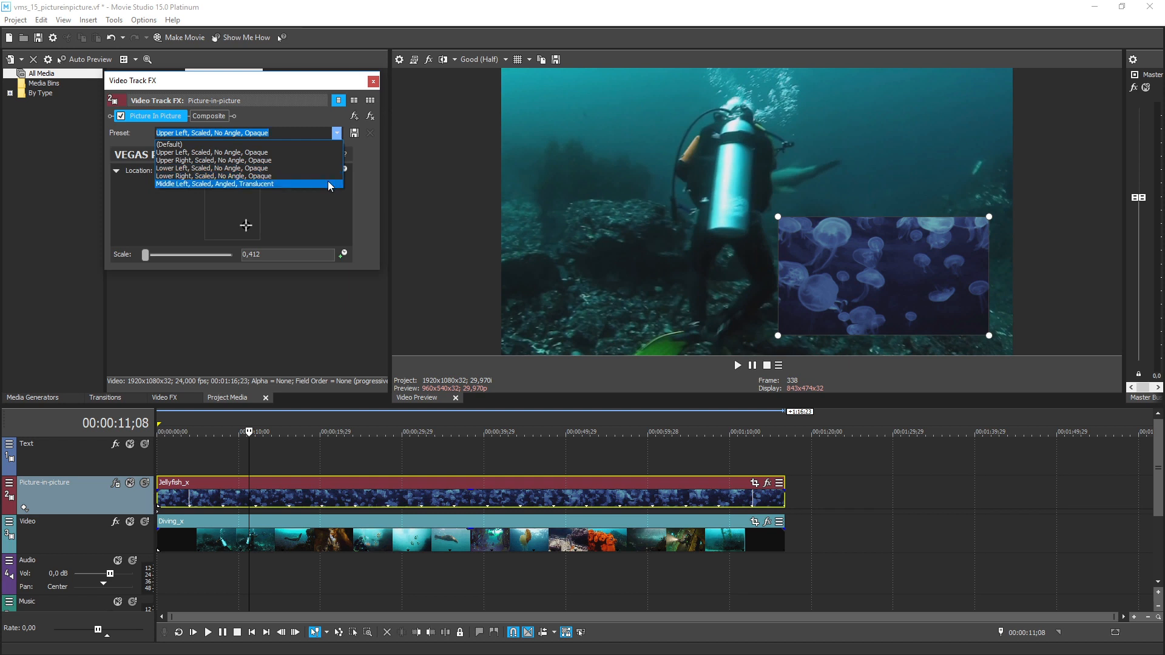
mouse_move(324, 160)
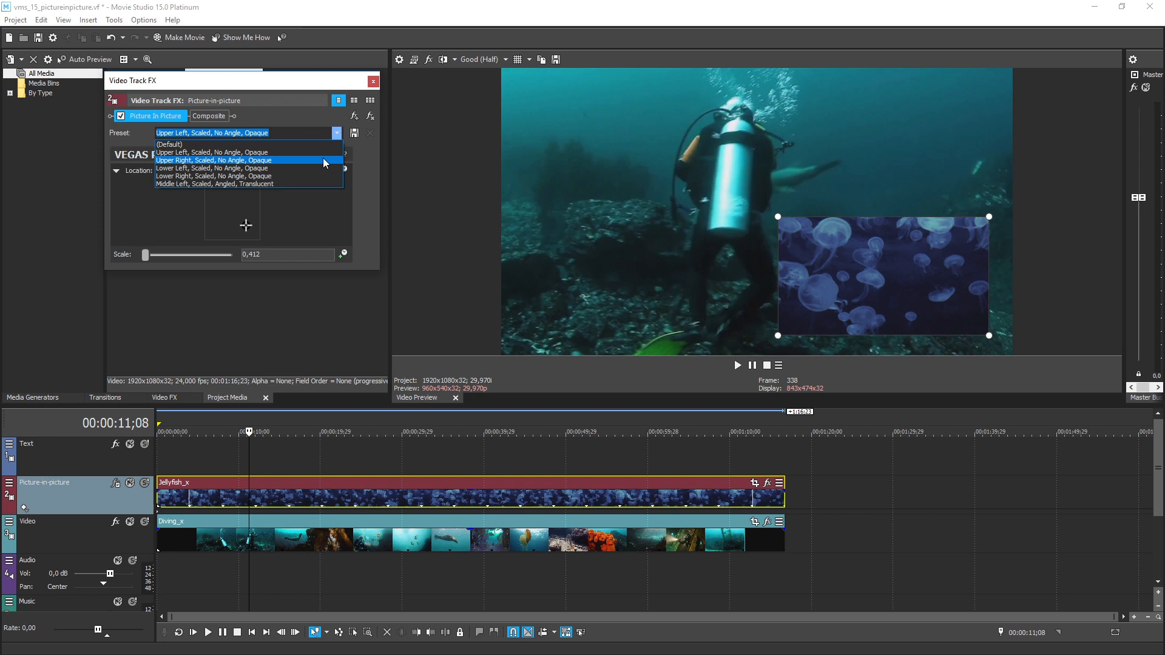
left_click(210, 153)
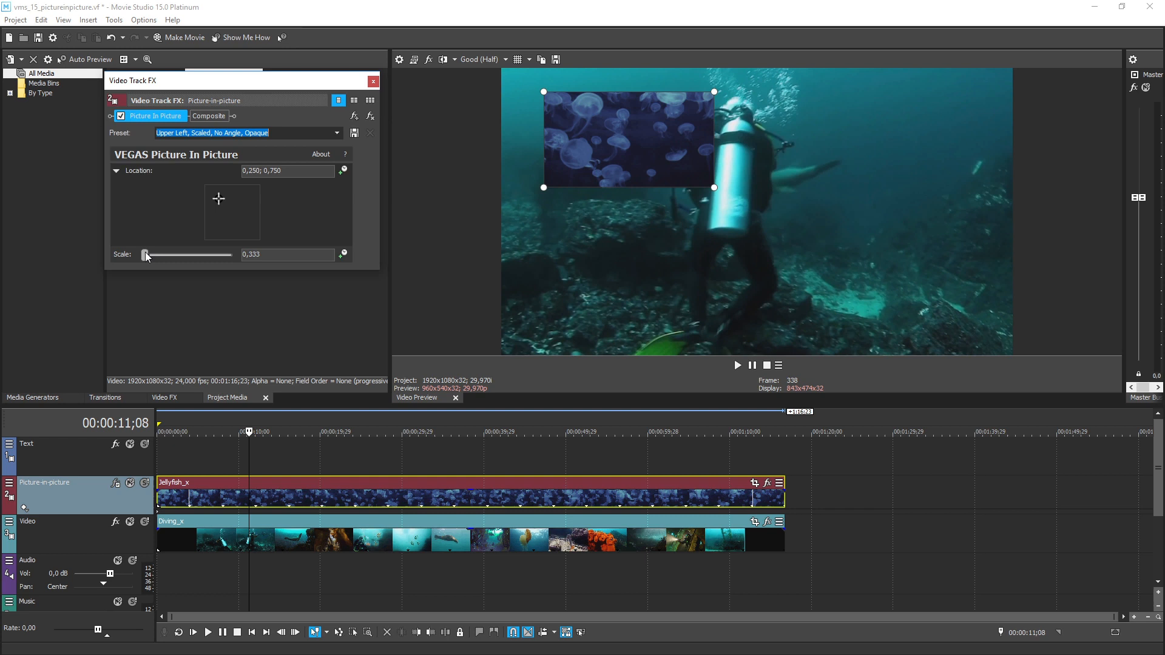
Step: Resize and move the jellyfish inset right of the diver, at about 0.39 scale
left_click_drag(146, 255, 156, 255)
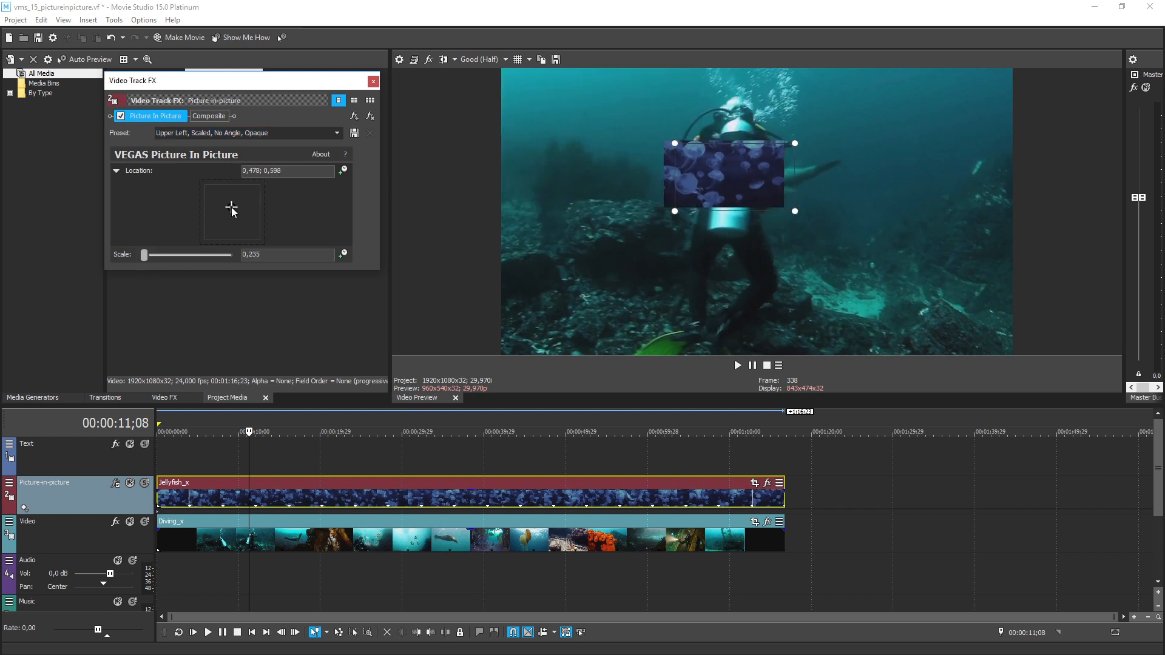
left_click_drag(144, 255, 147, 255)
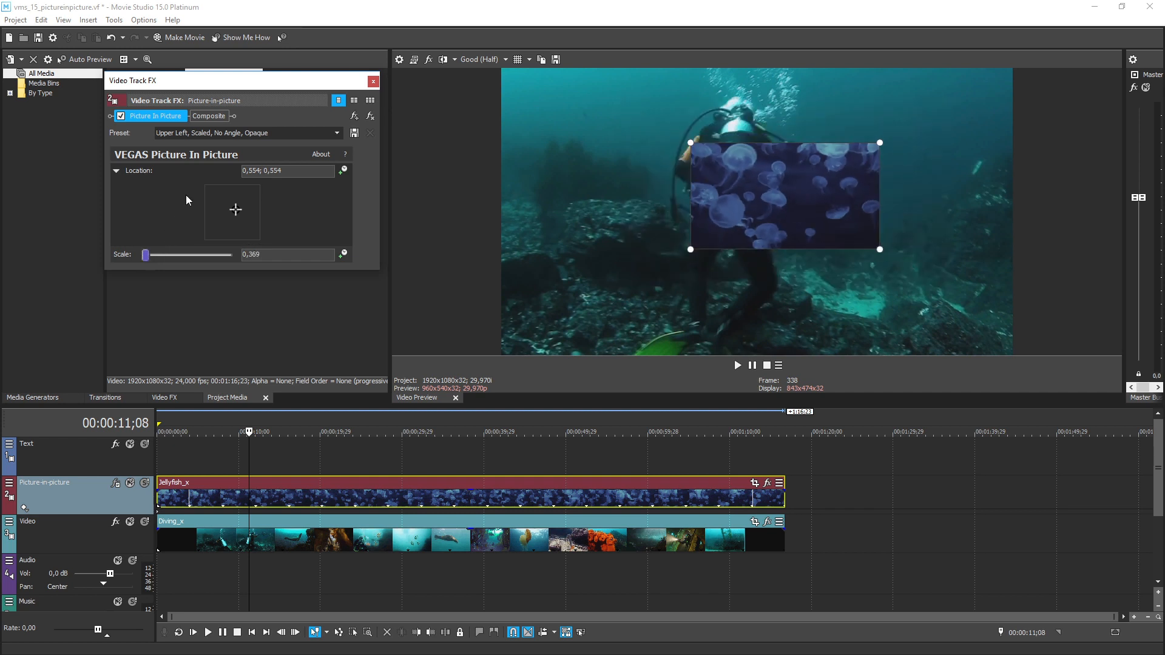
mouse_move(231, 209)
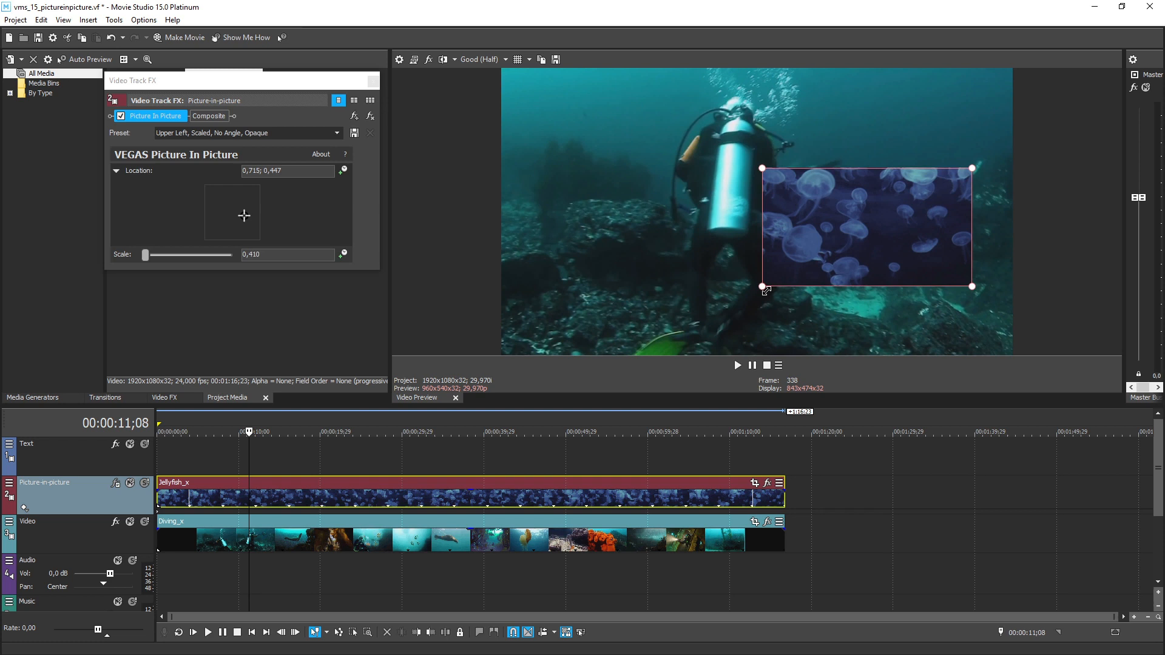
left_click_drag(761, 288, 765, 284)
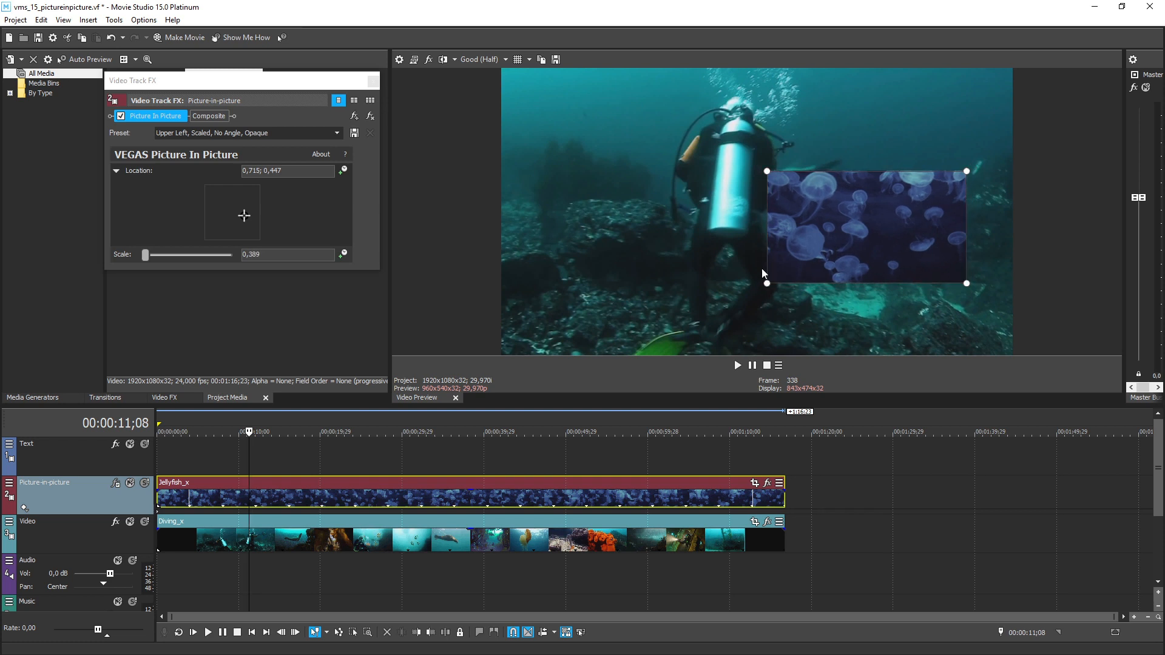
mouse_move(757, 269)
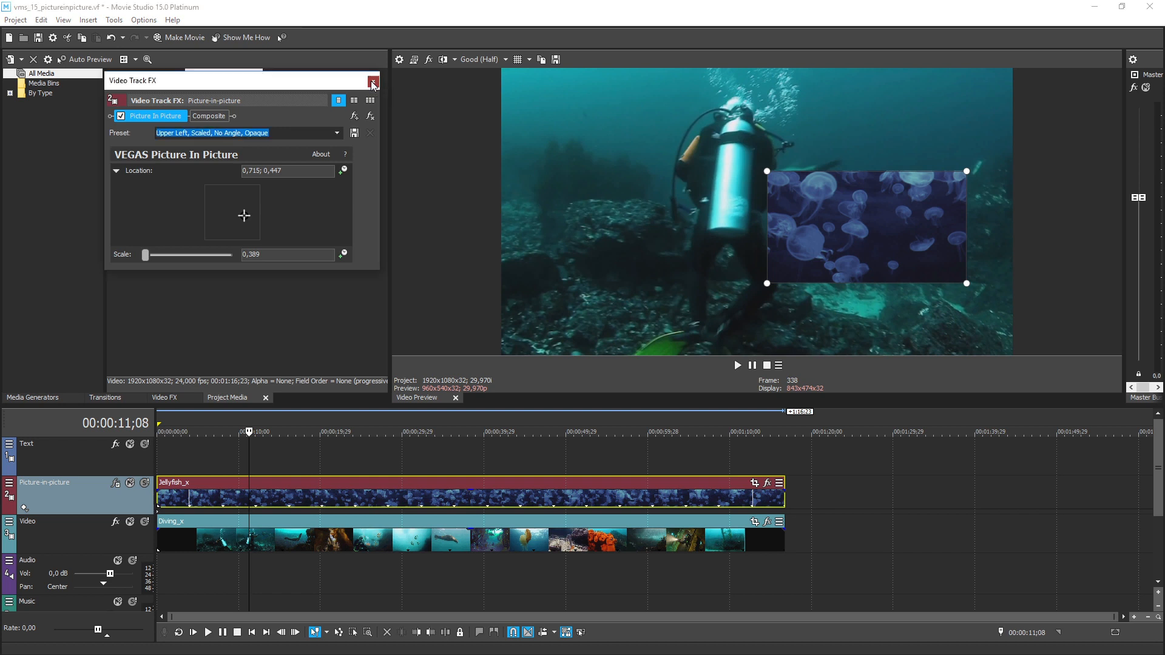
Step: Close and reopen the Video Track FX window for the Picture-in-picture track
left_click(372, 82)
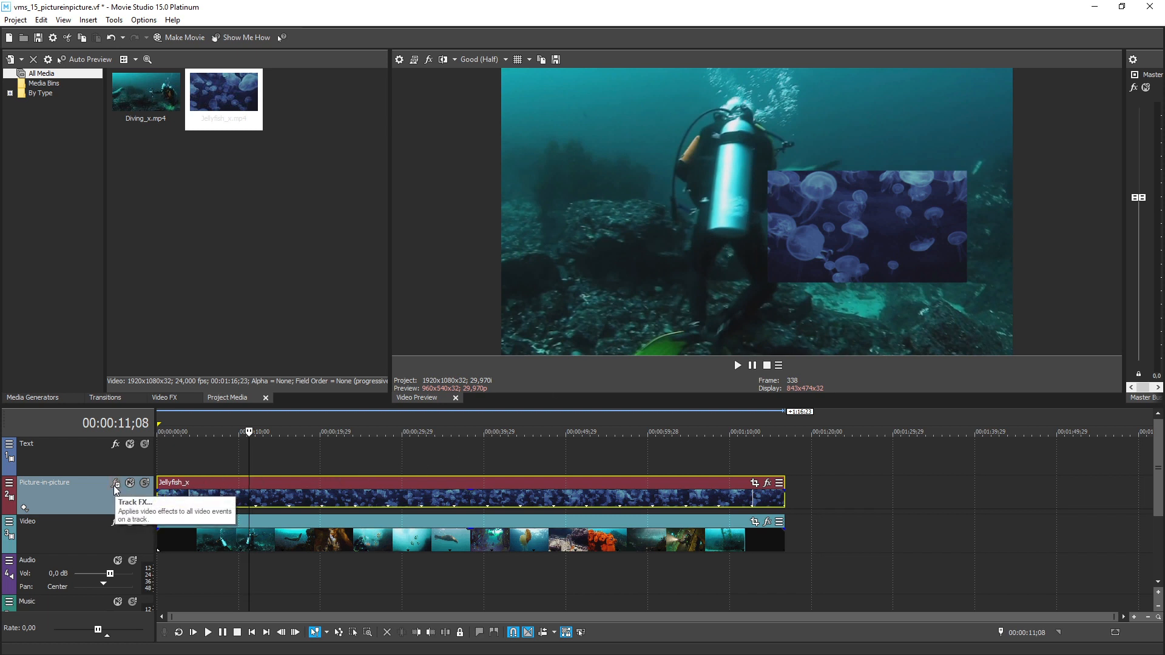
left_click(116, 483)
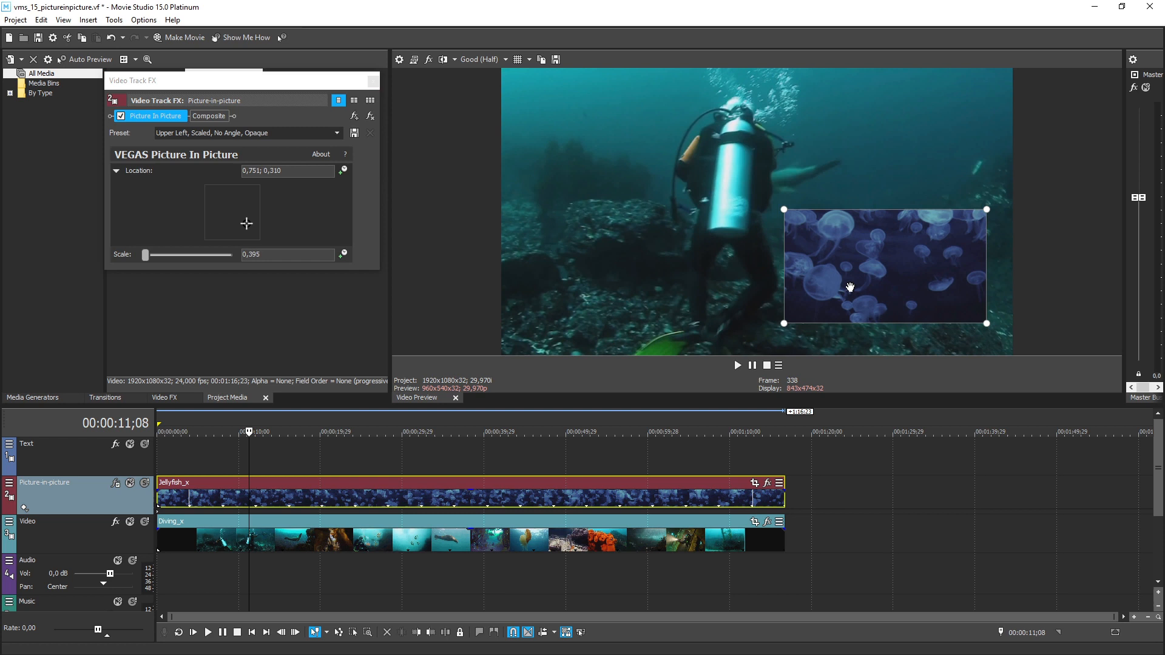
mouse_move(784, 211)
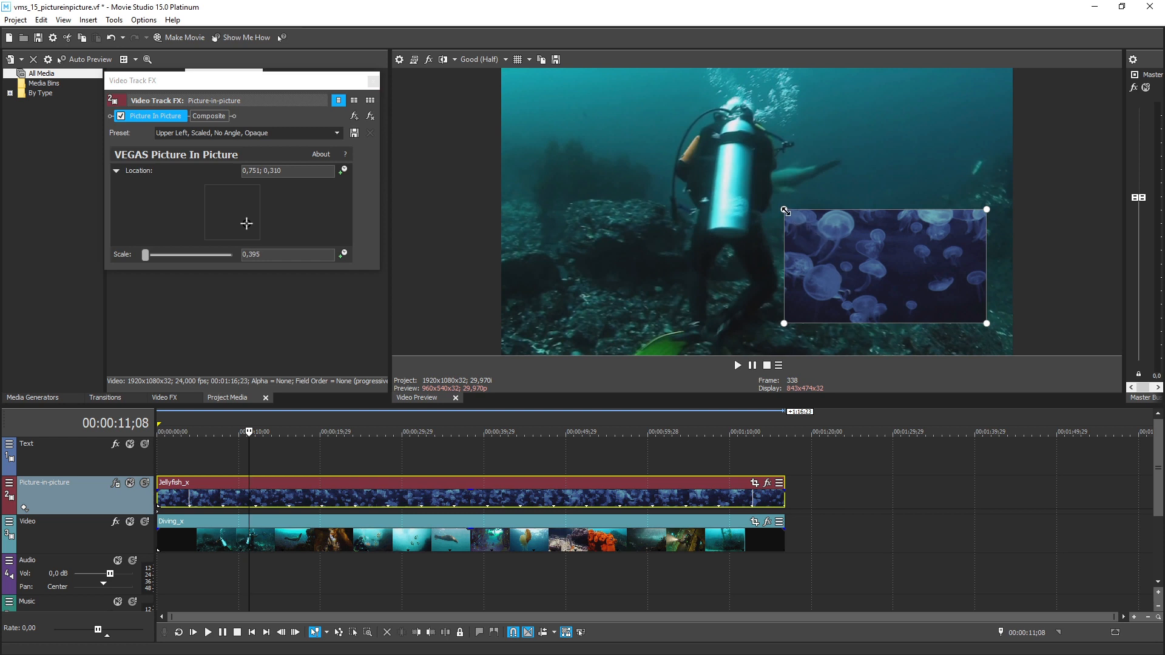
Step: Resize the jellyfish inset and park it lower right at about 0.377 scale
left_click_drag(784, 210, 770, 202)
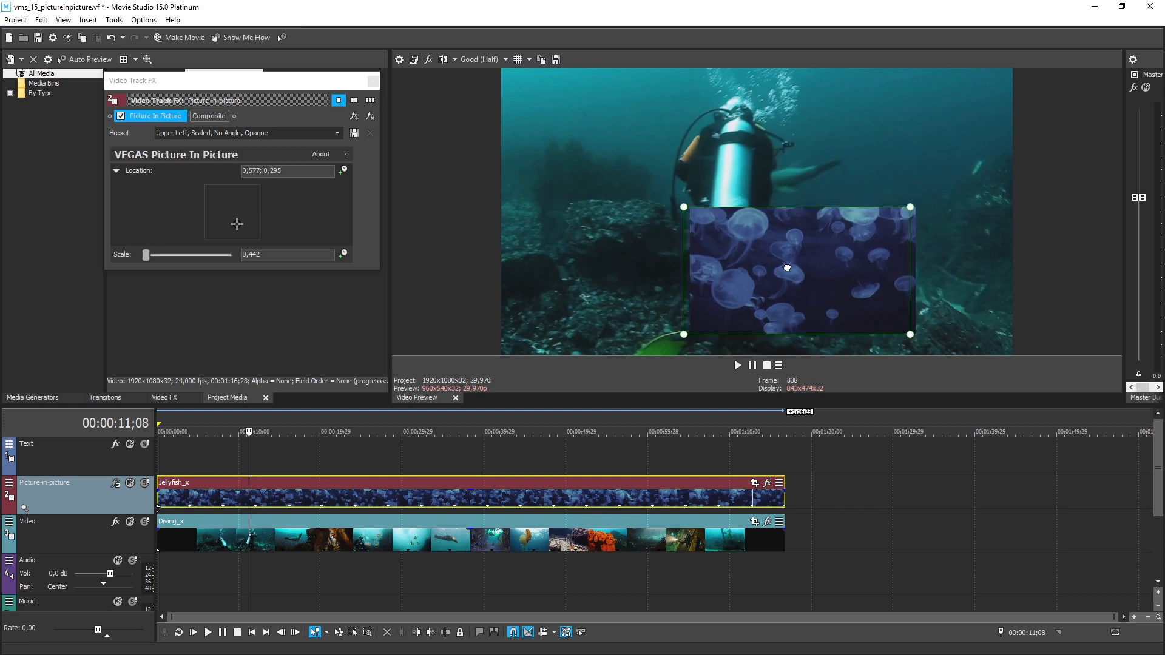
left_click_drag(797, 269, 642, 273)
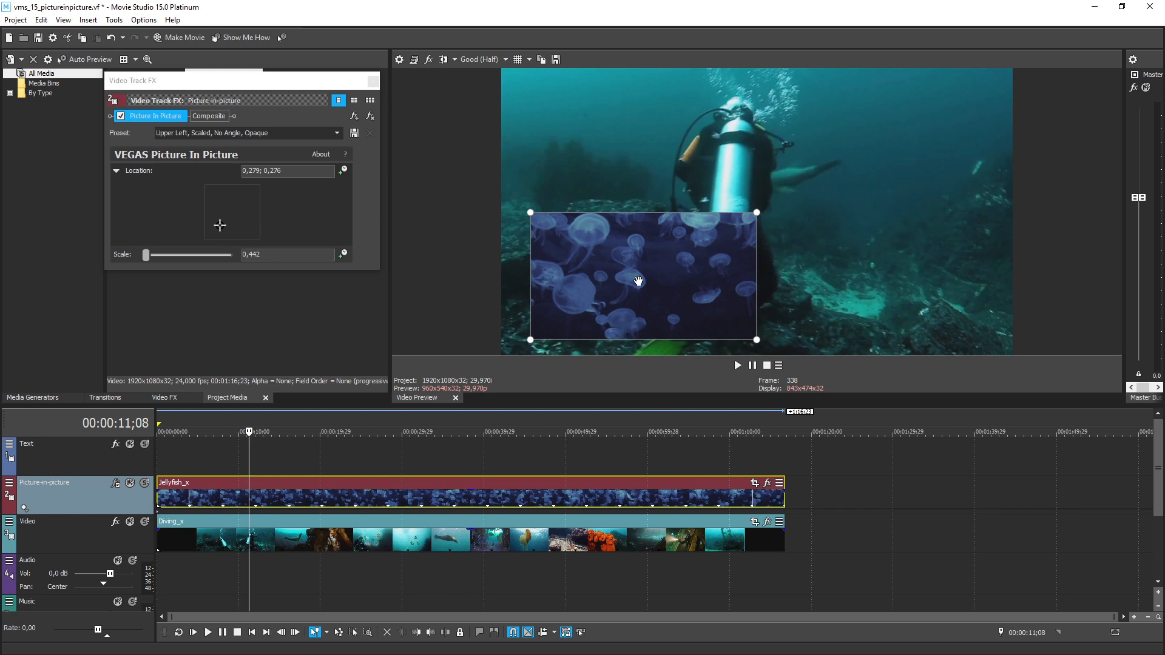
left_click_drag(642, 278, 790, 277)
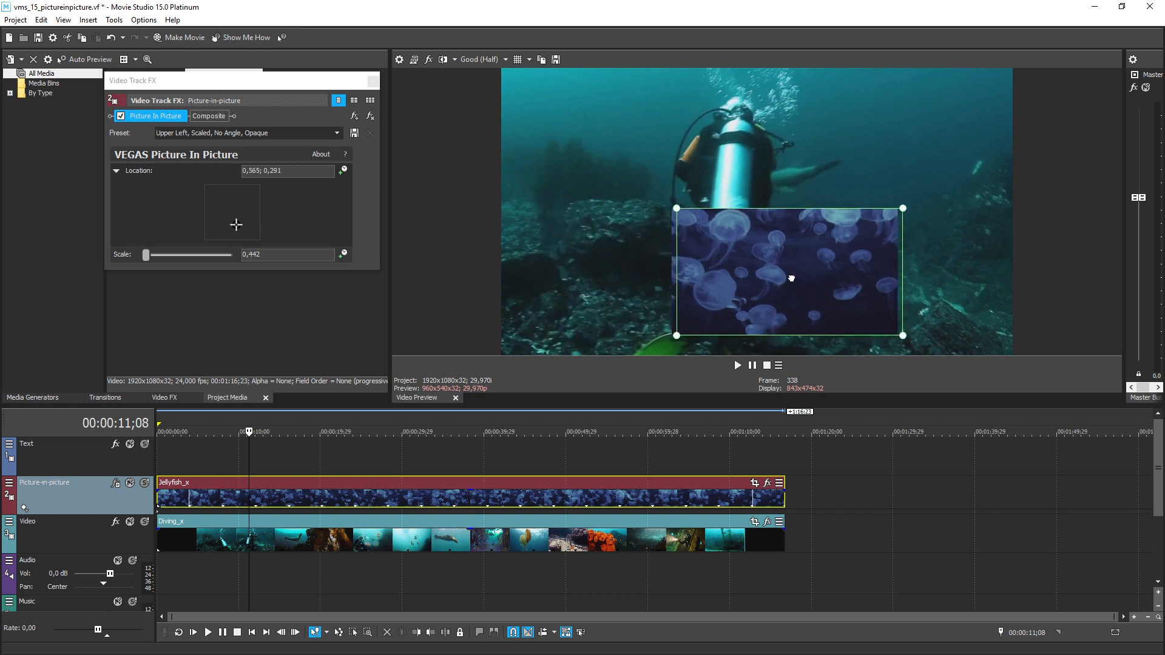
left_click_drag(790, 278, 880, 280)
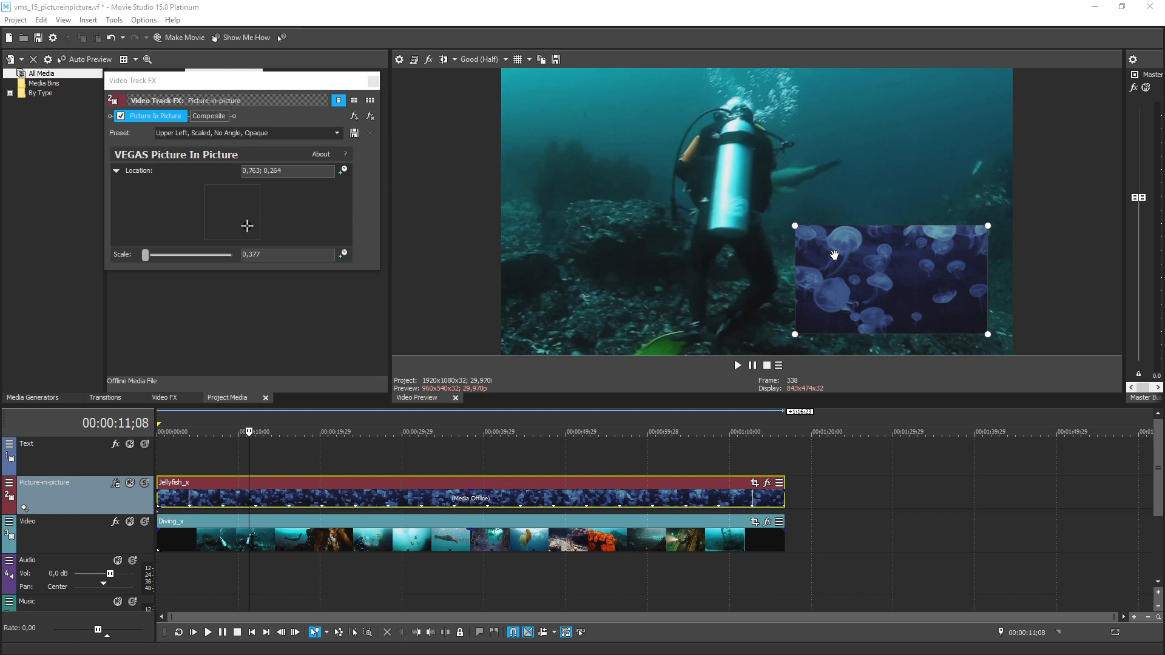
mouse_move(810, 261)
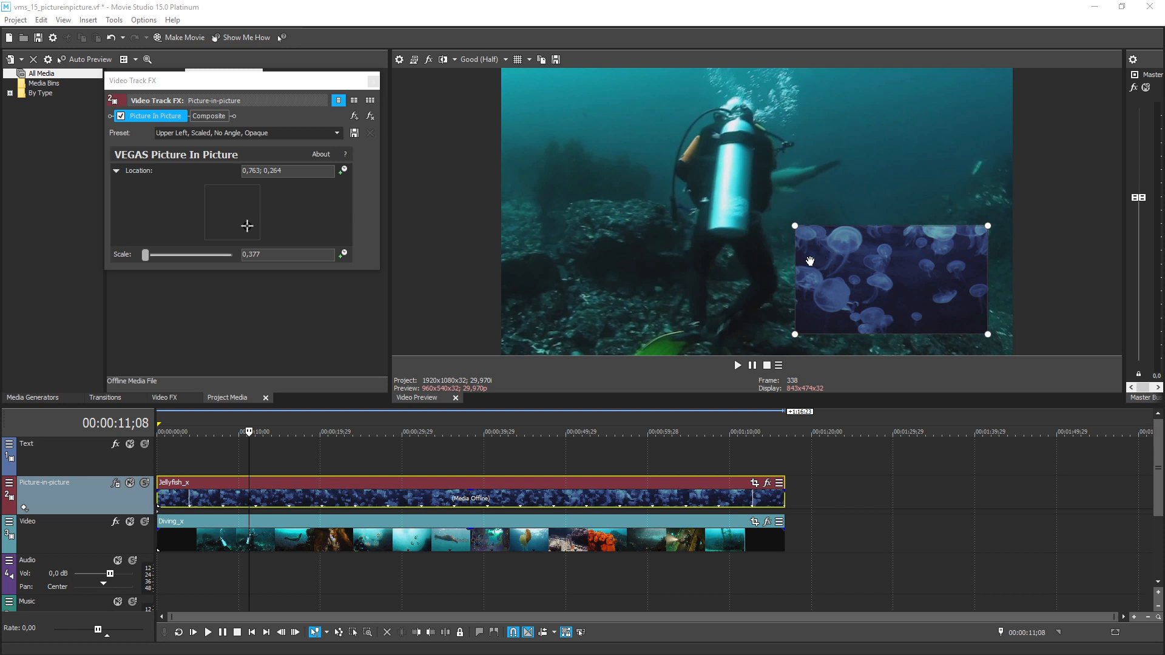
Step: Insert a new empty track above the Text track
left_click(87, 20)
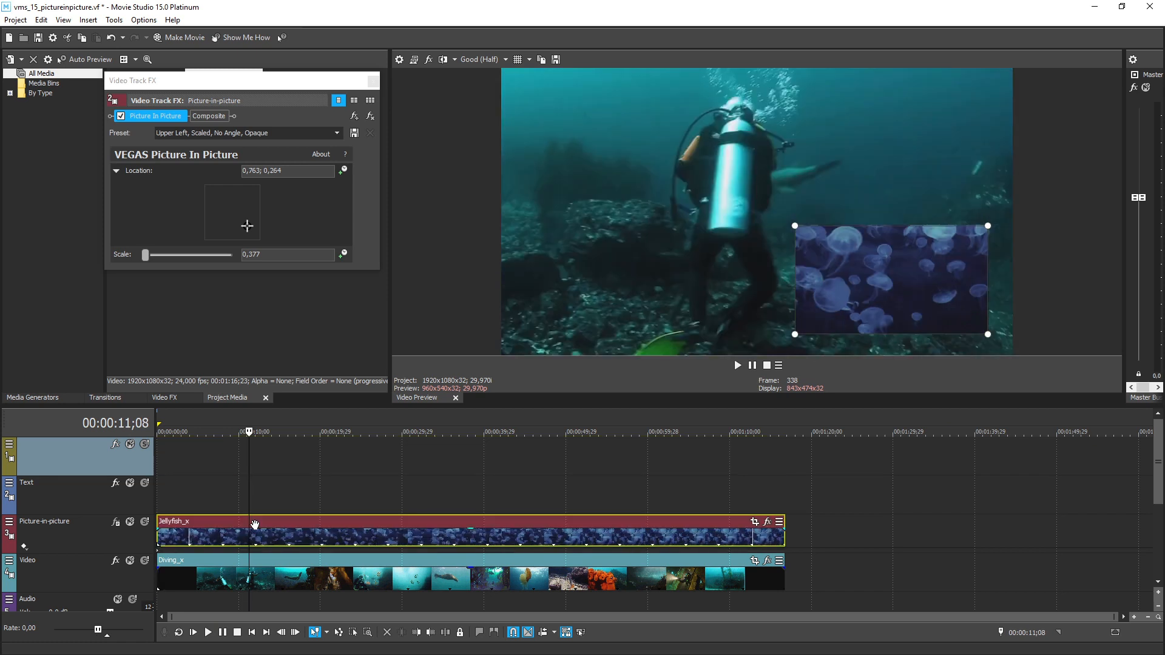
Step: Play back the project to preview the jellyfish inset over the footage
left_click(737, 364)
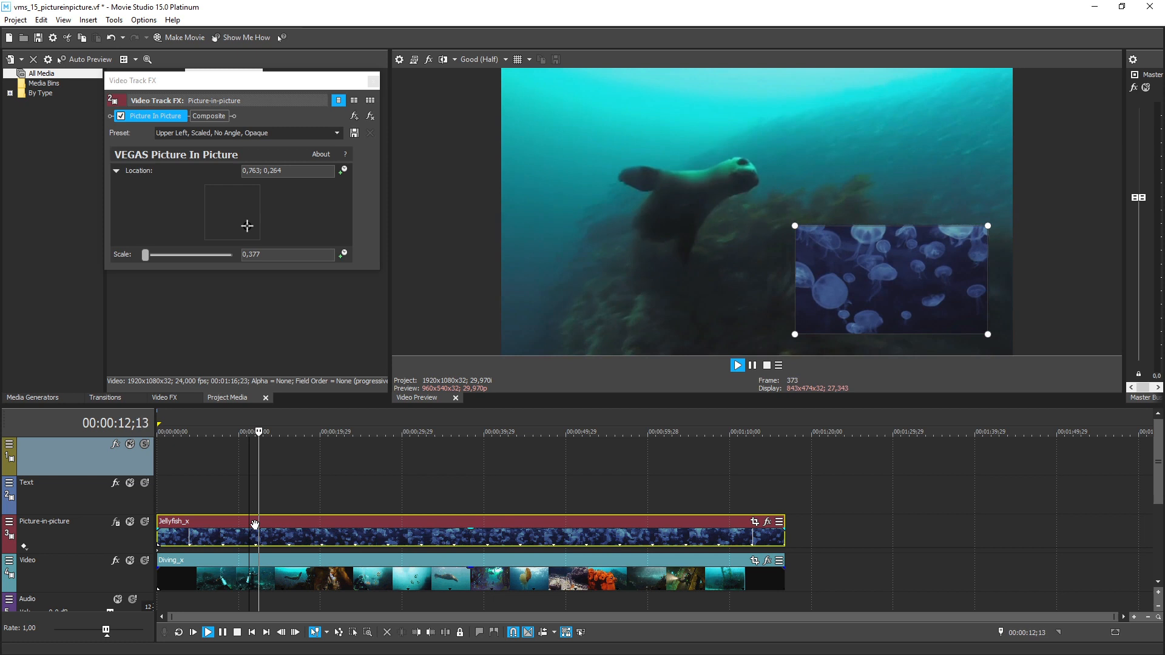